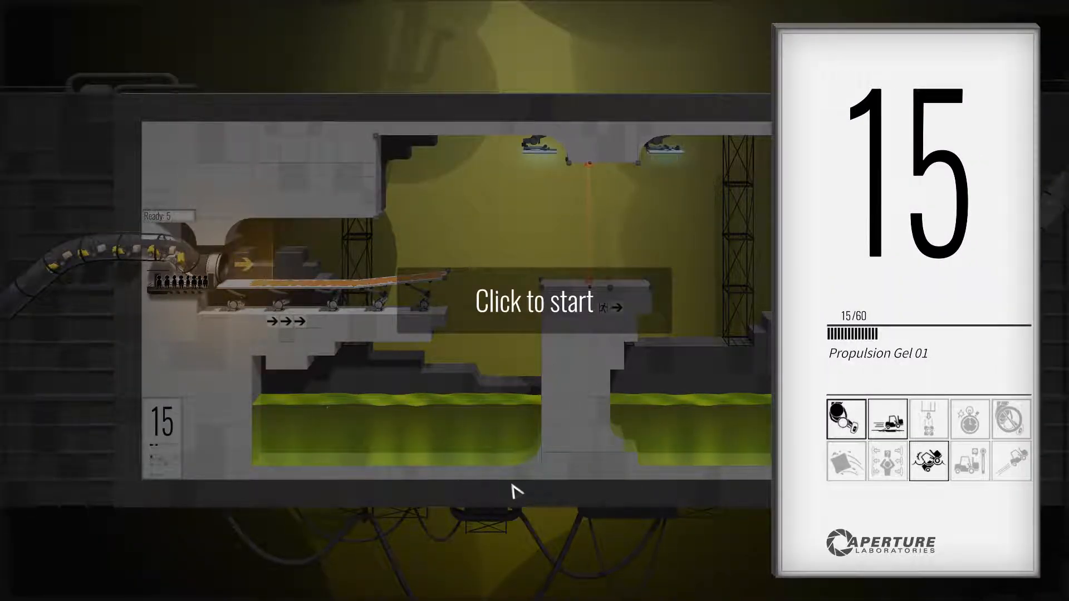
mouse_move(576, 382)
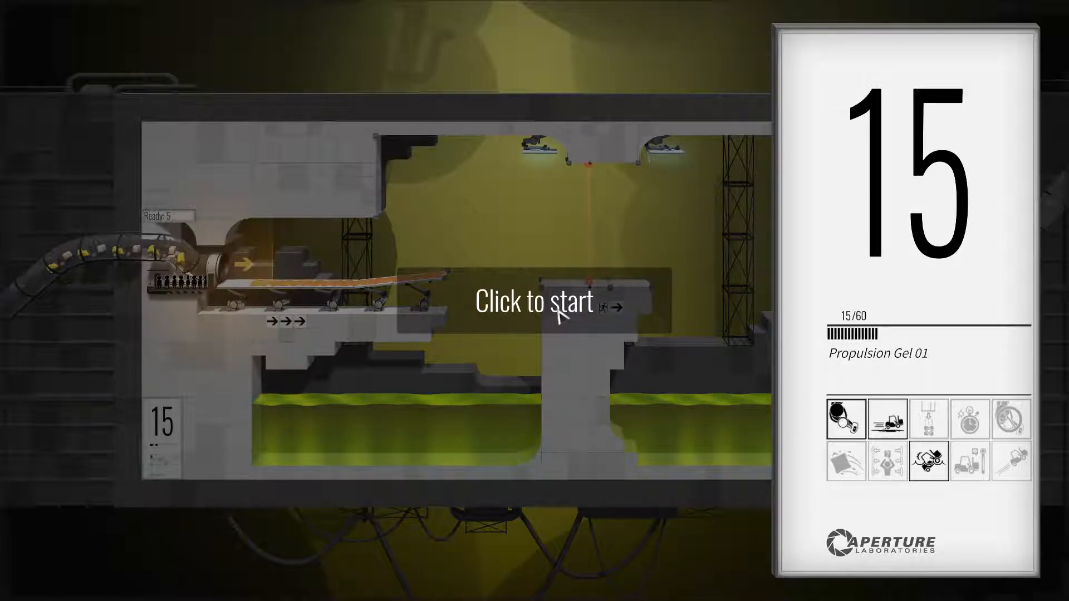
- Start chamber 15 and dismiss the vehicle-speed and propulsion-gel hints
click(535, 303)
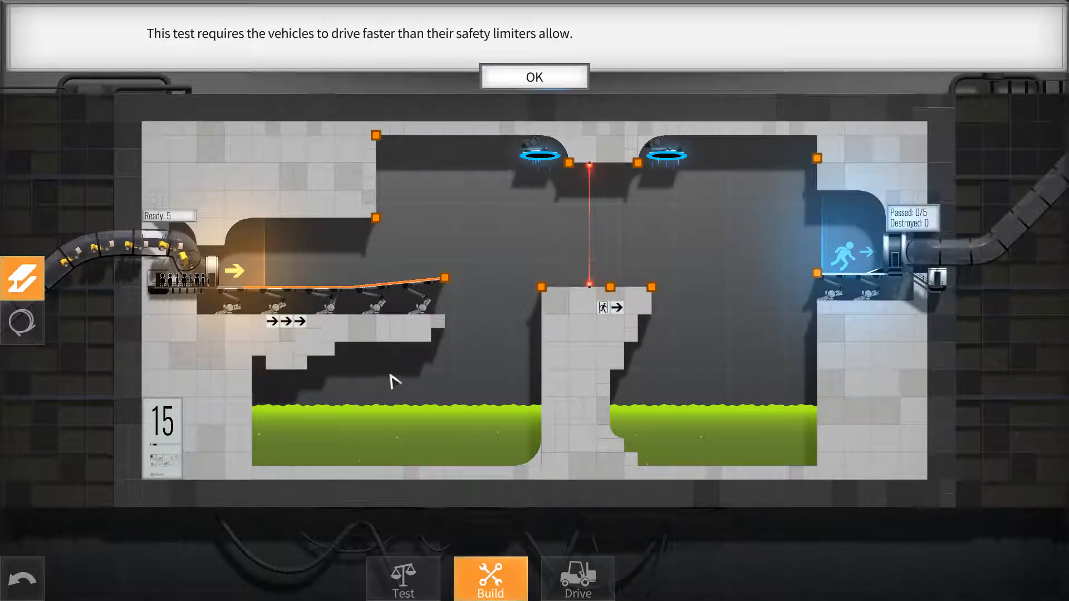
click(534, 76)
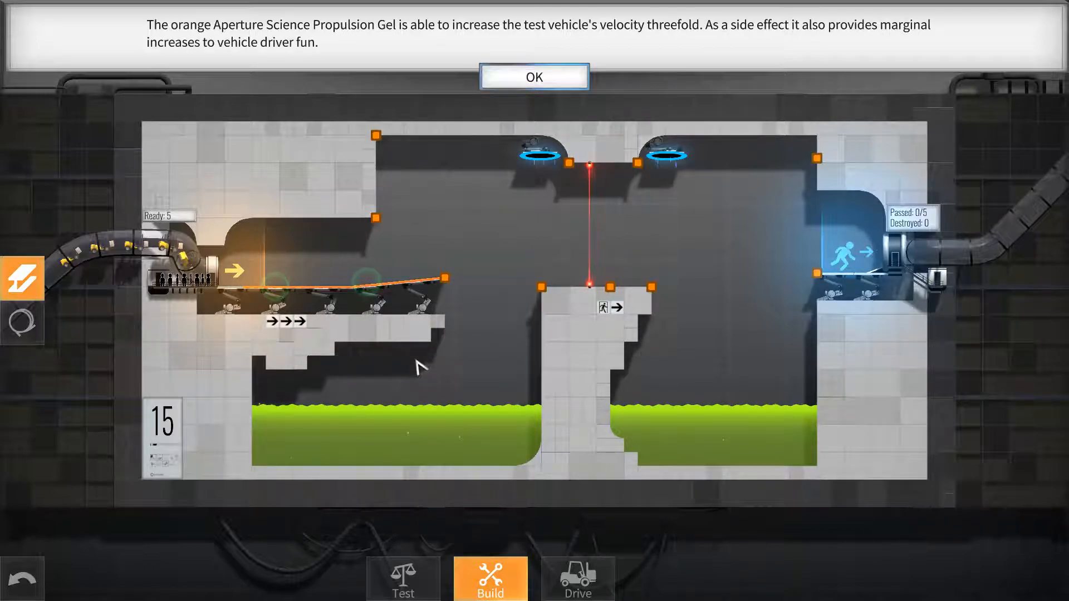
click(534, 77)
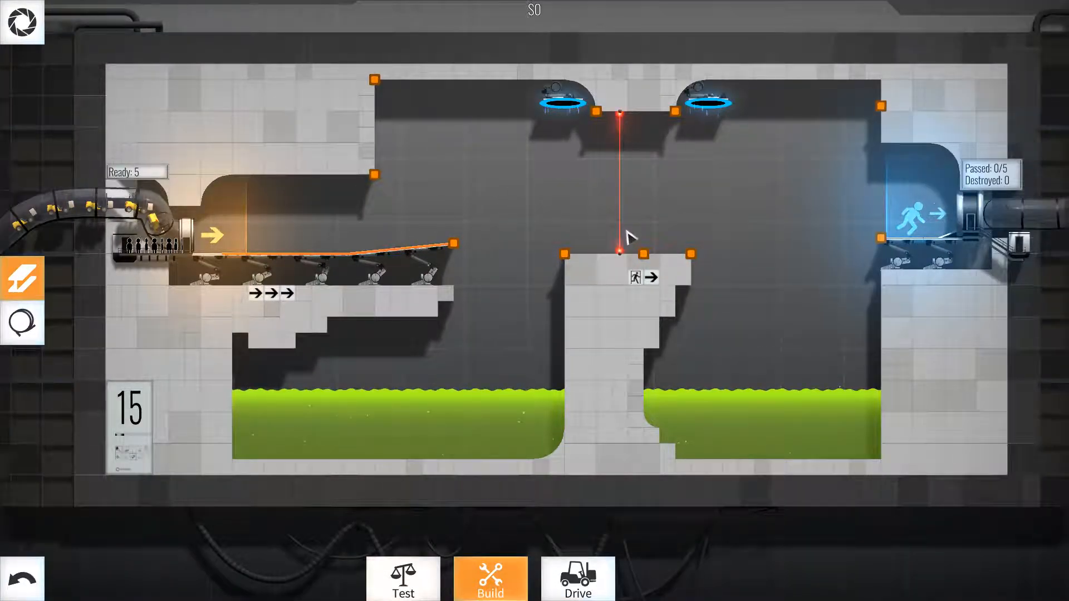
mouse_move(713, 133)
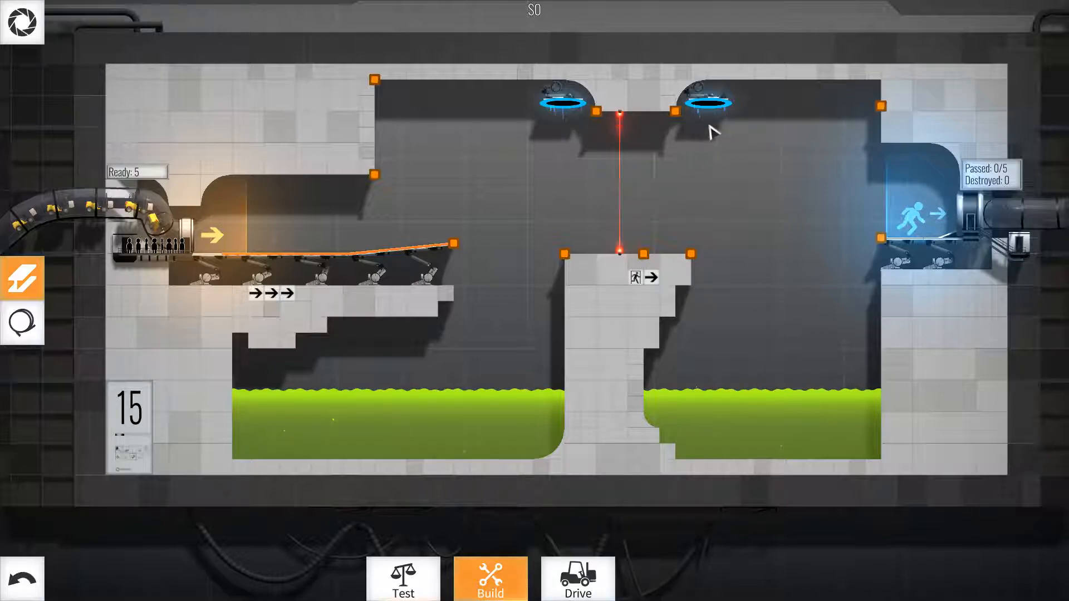
mouse_move(804, 255)
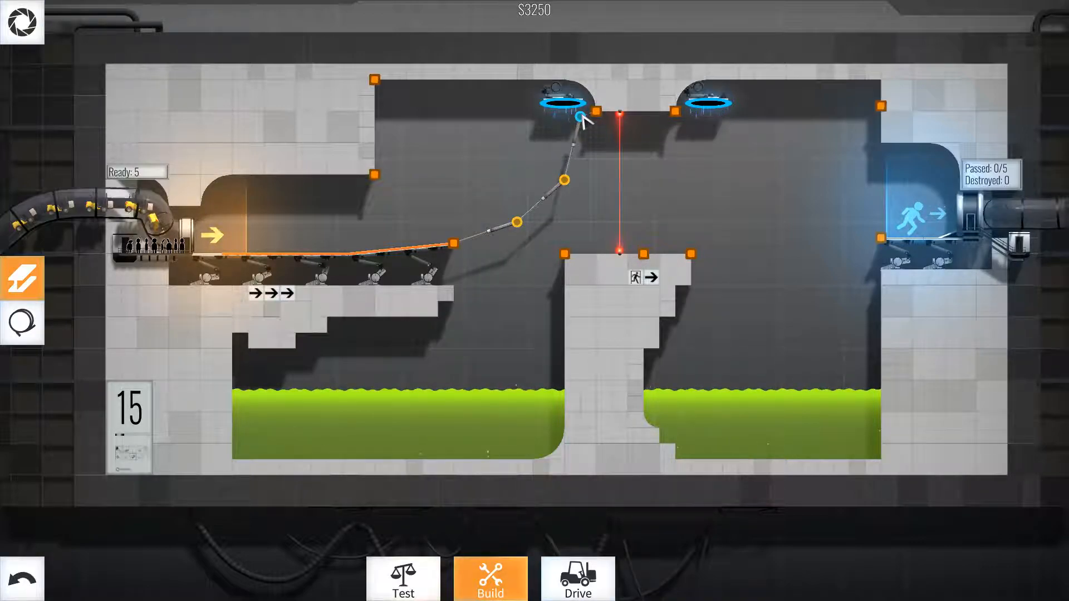
click(579, 119)
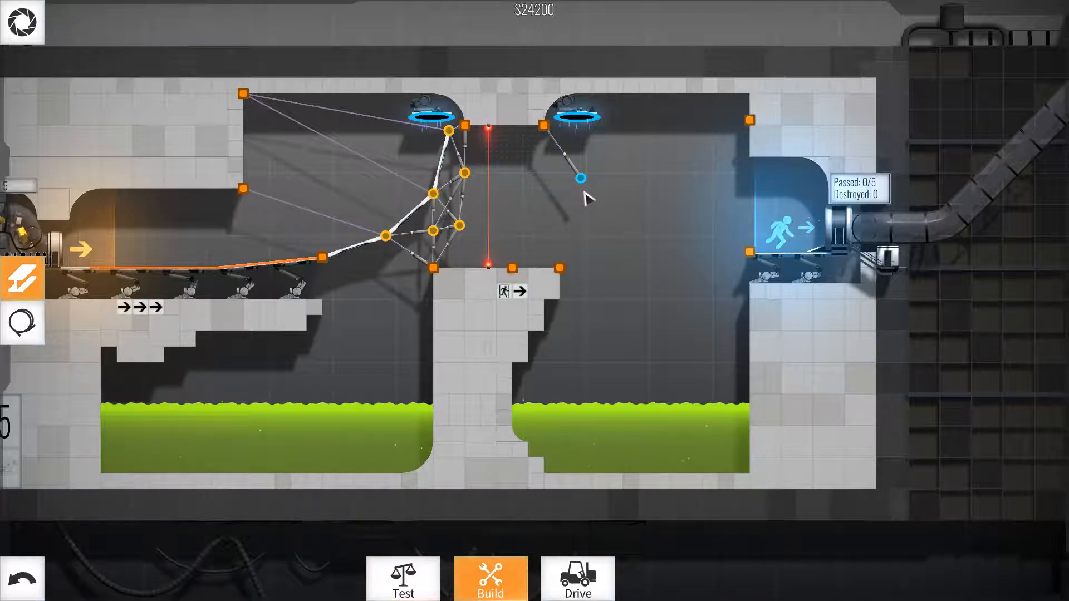
mouse_move(625, 228)
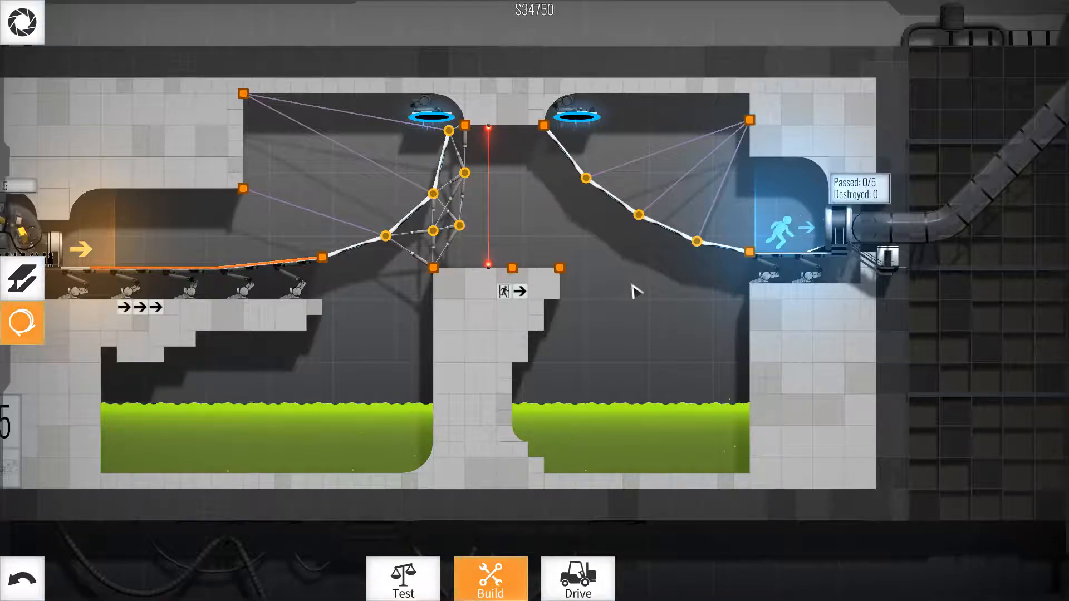
mouse_move(58, 313)
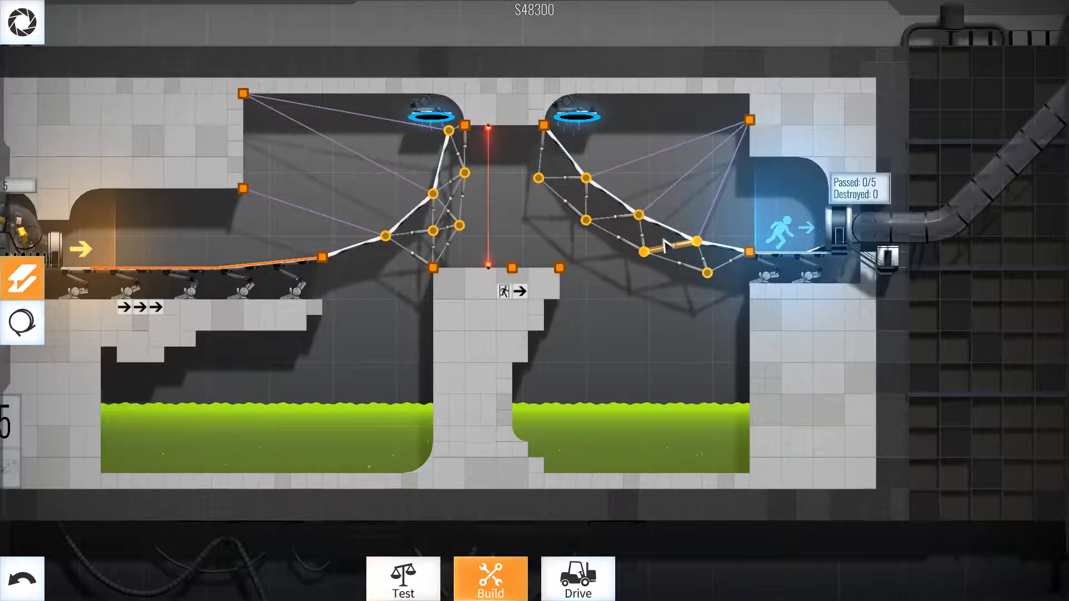
mouse_move(685, 262)
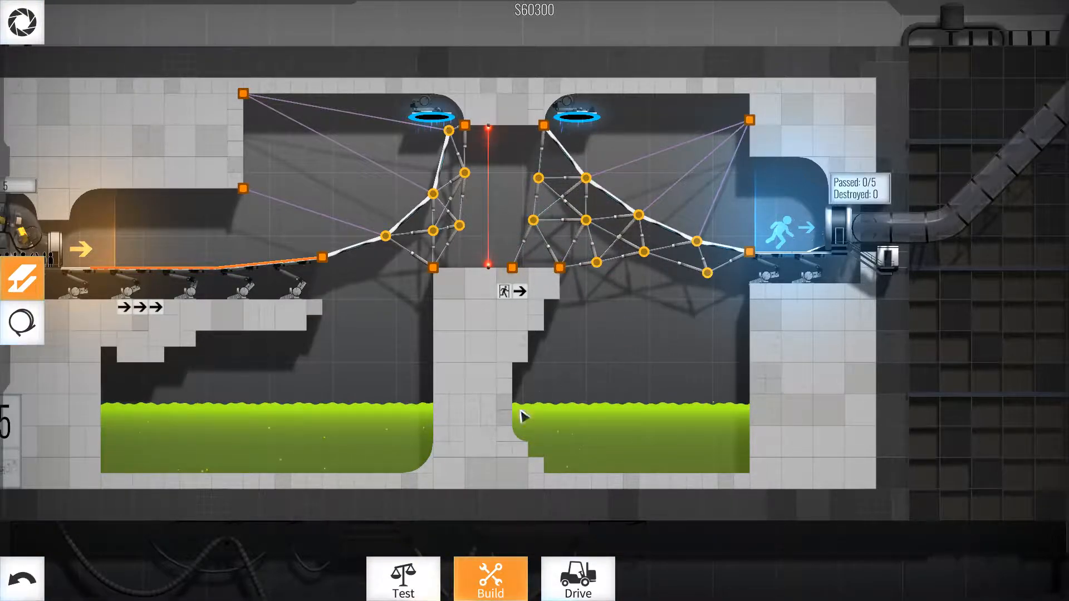
- Move the left ramp's top joint toward the left portal and launch a test drive
click(577, 577)
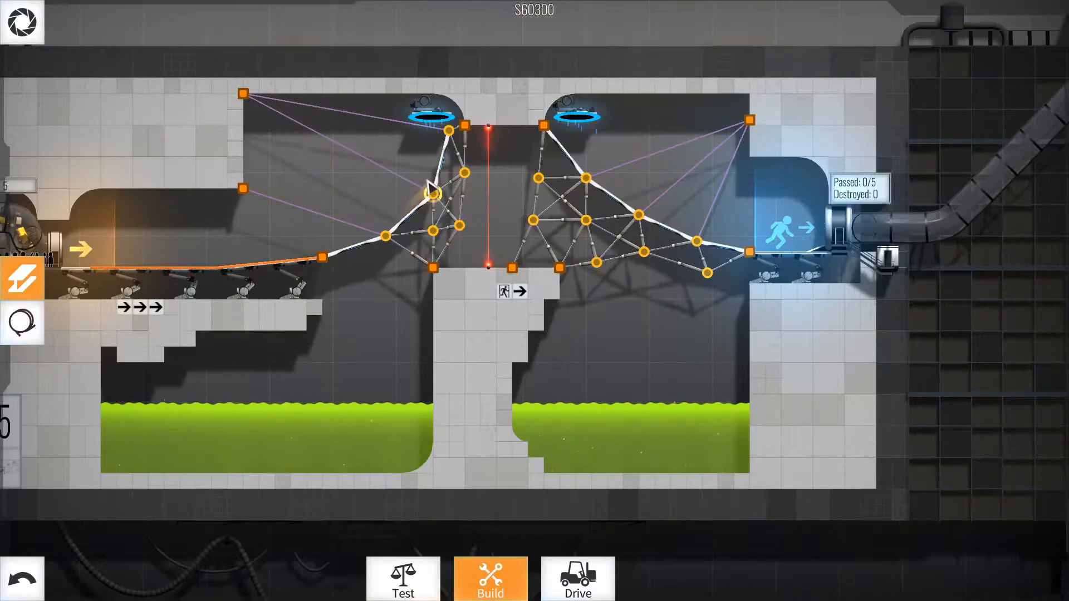
click(429, 194)
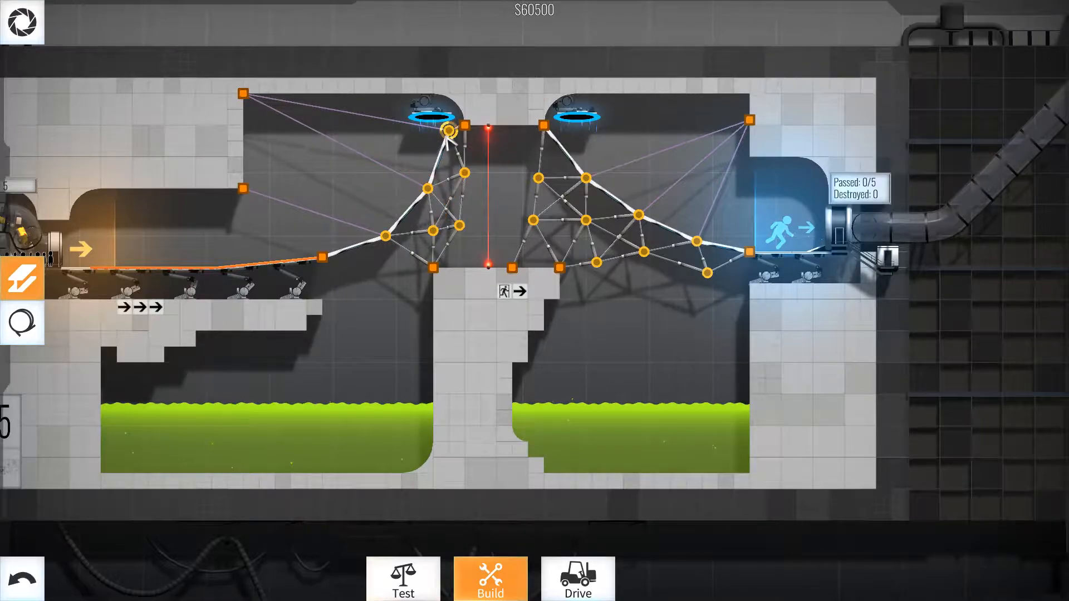
click(577, 578)
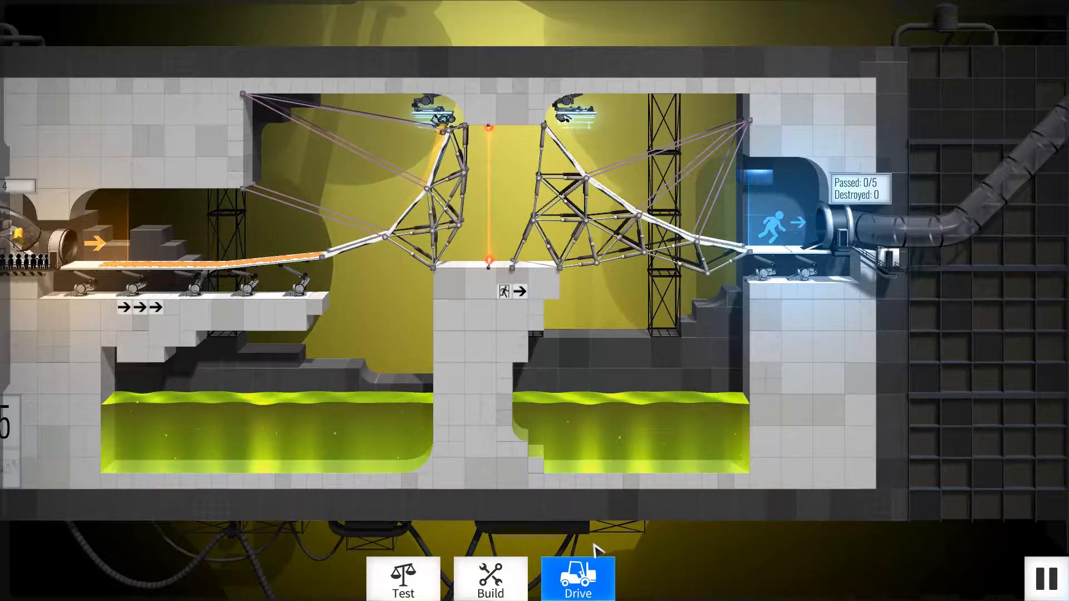
- Stop the test, drive a vehicle to the exit for Well Done, then send the convoy
click(489, 577)
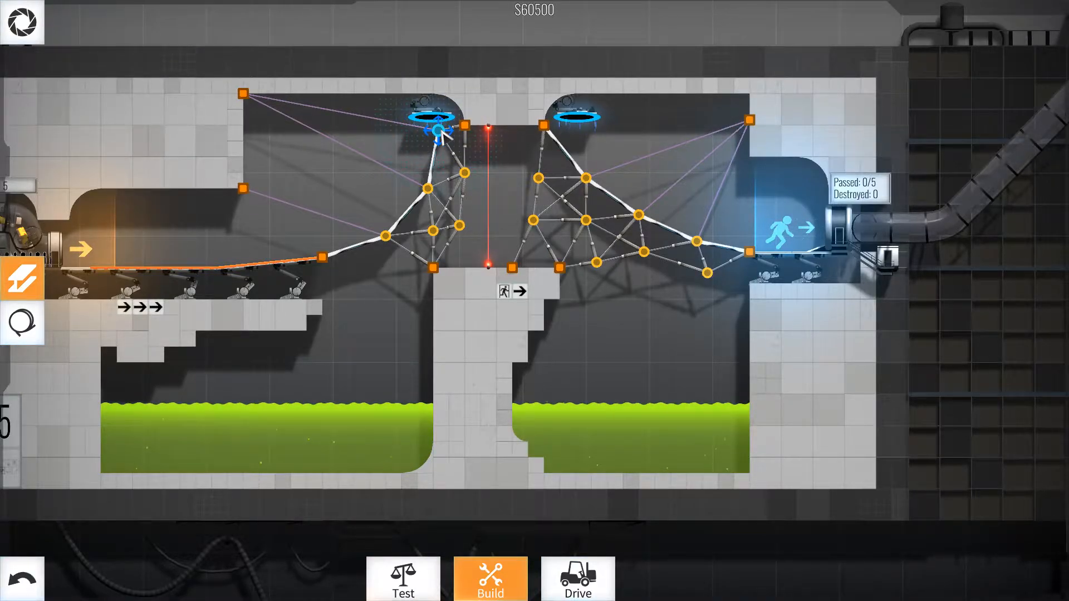
click(577, 577)
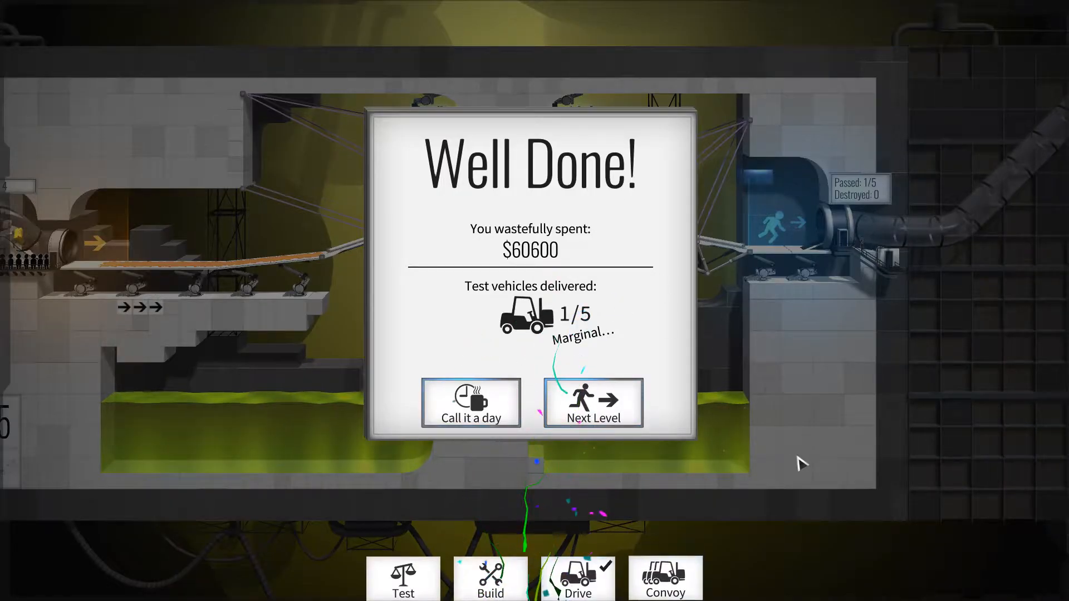
click(591, 402)
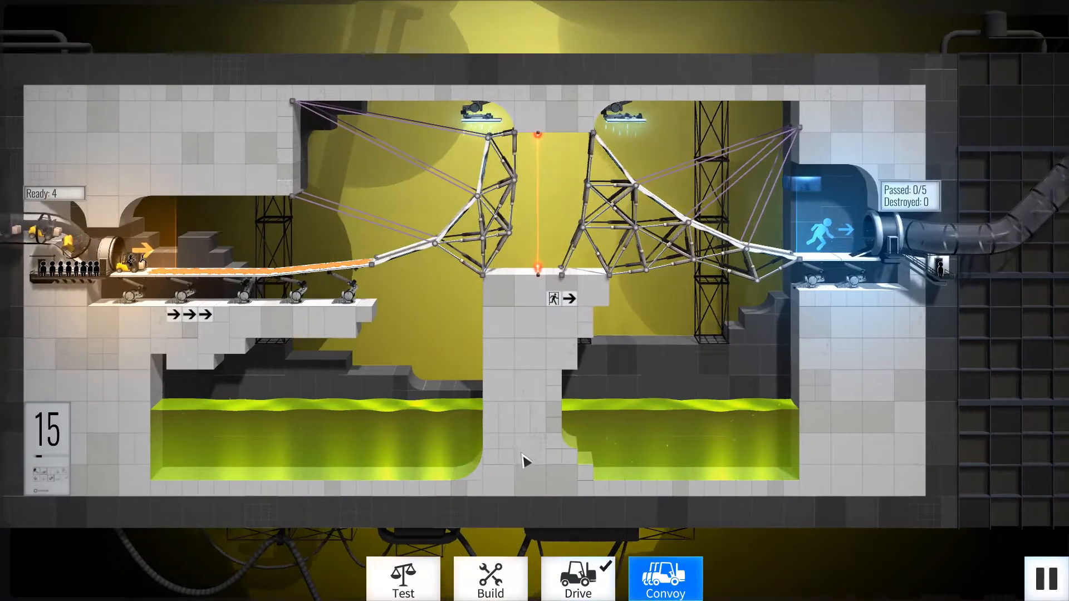